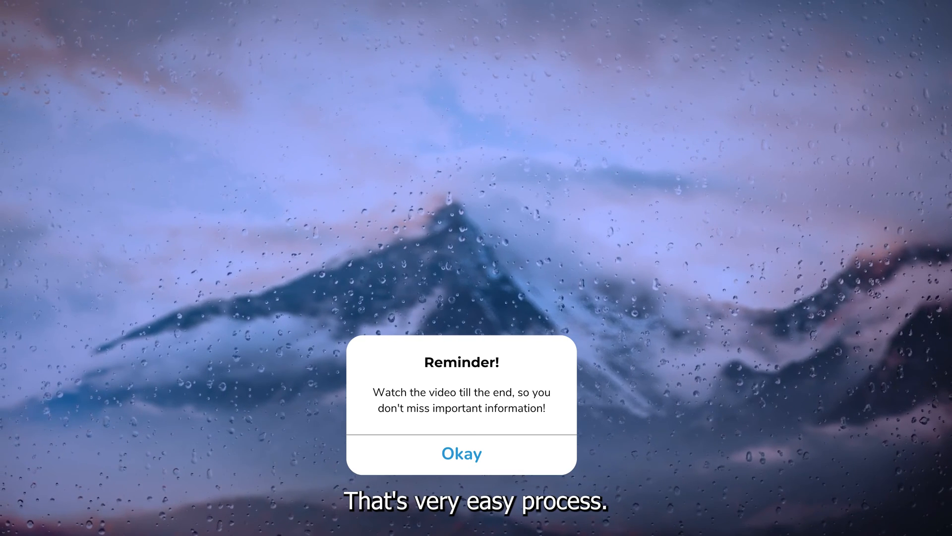
- Add a Display Capture source of the 1920x1080 monitor to the first scene
click(462, 454)
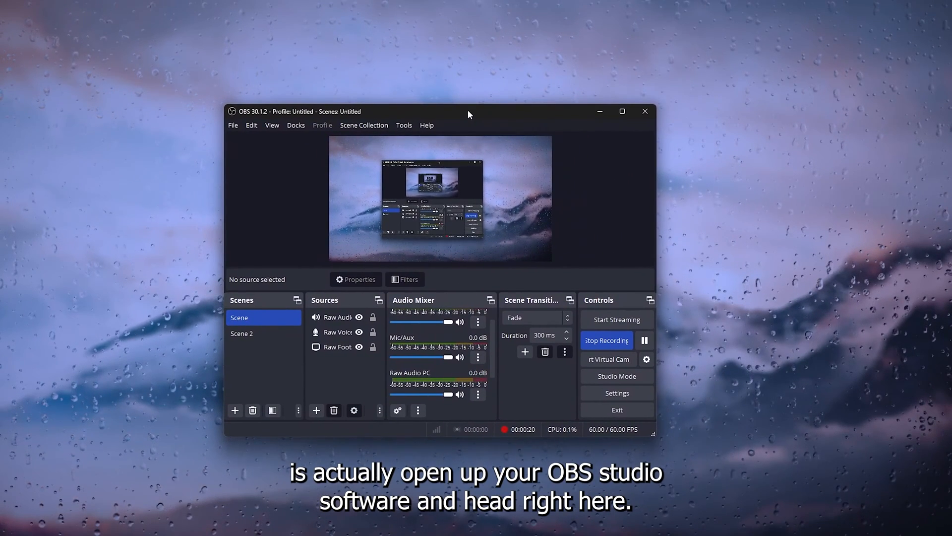
mouse_move(73, 364)
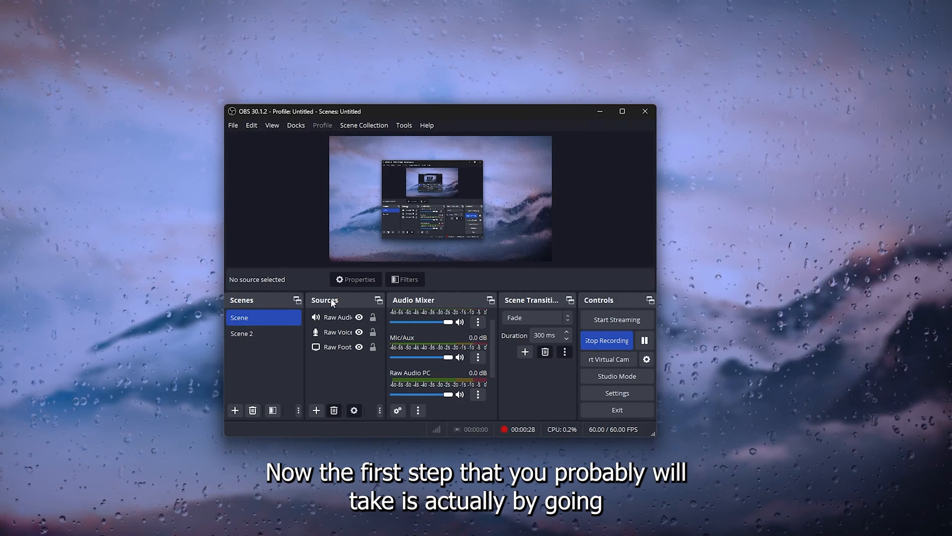
mouse_move(333, 366)
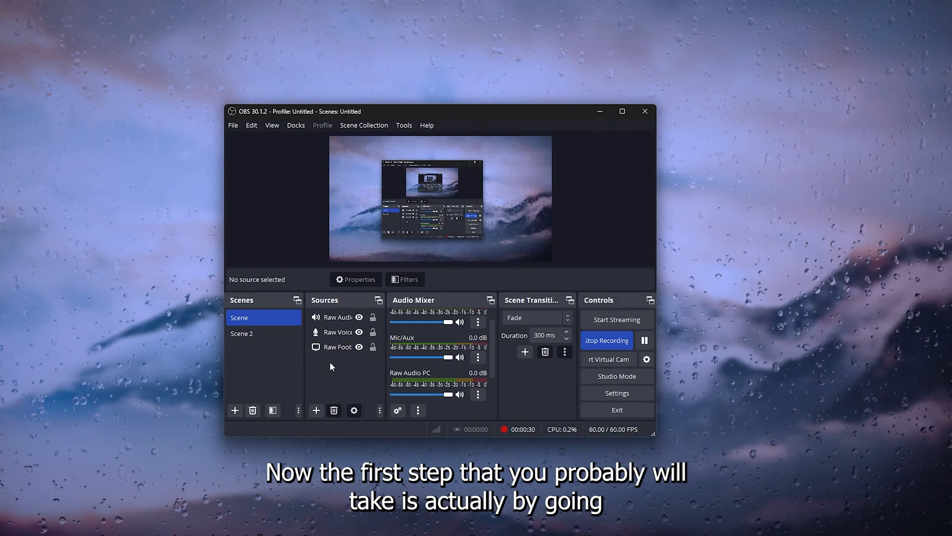
right_click(332, 366)
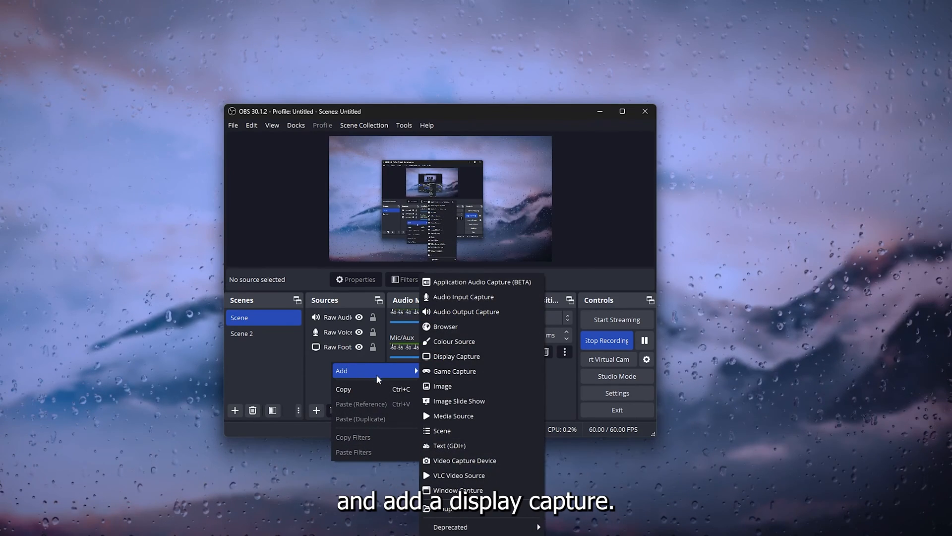
click(457, 356)
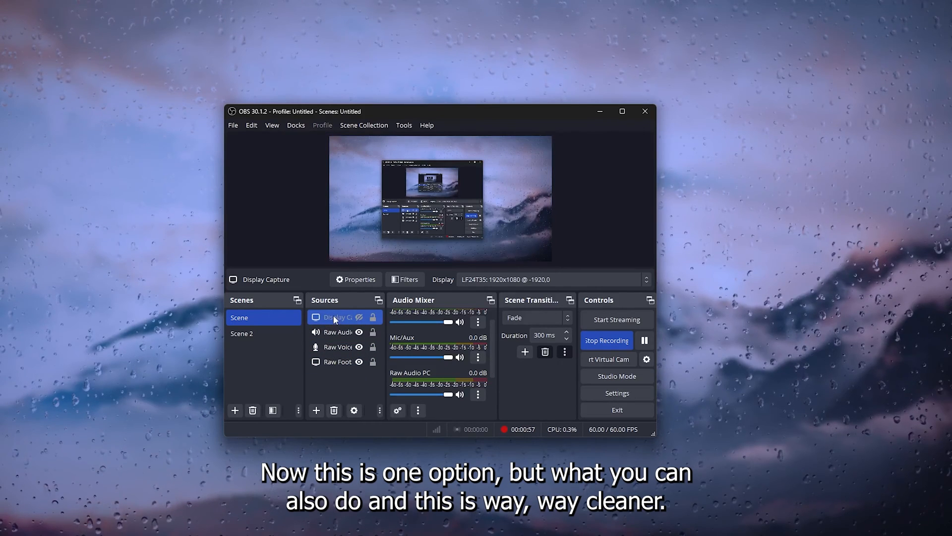
- Remove the Display Capture source from the first scene and confirm
right_click(333, 316)
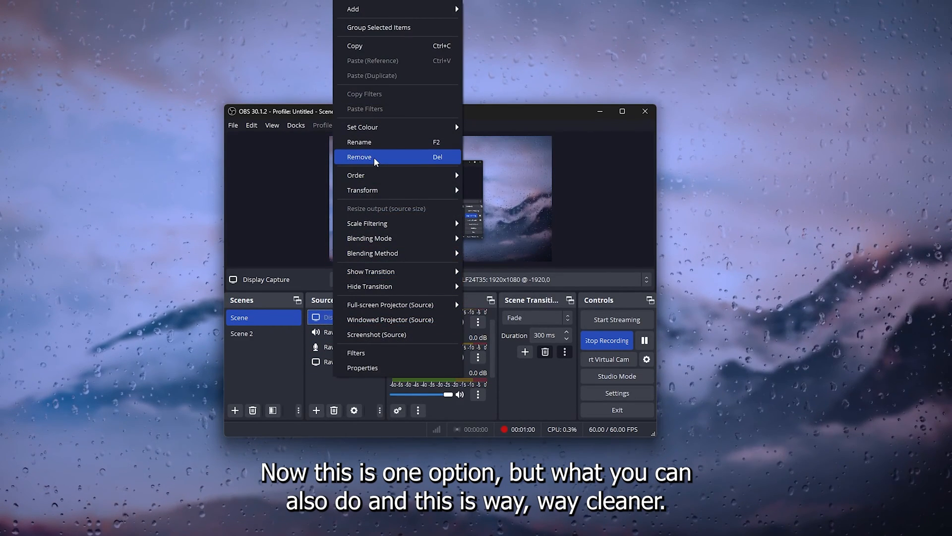
click(359, 156)
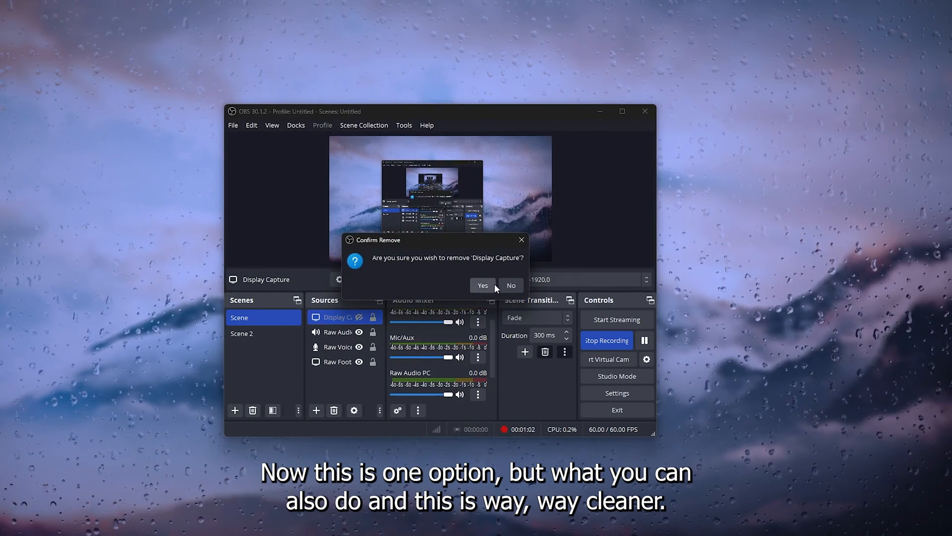
click(482, 286)
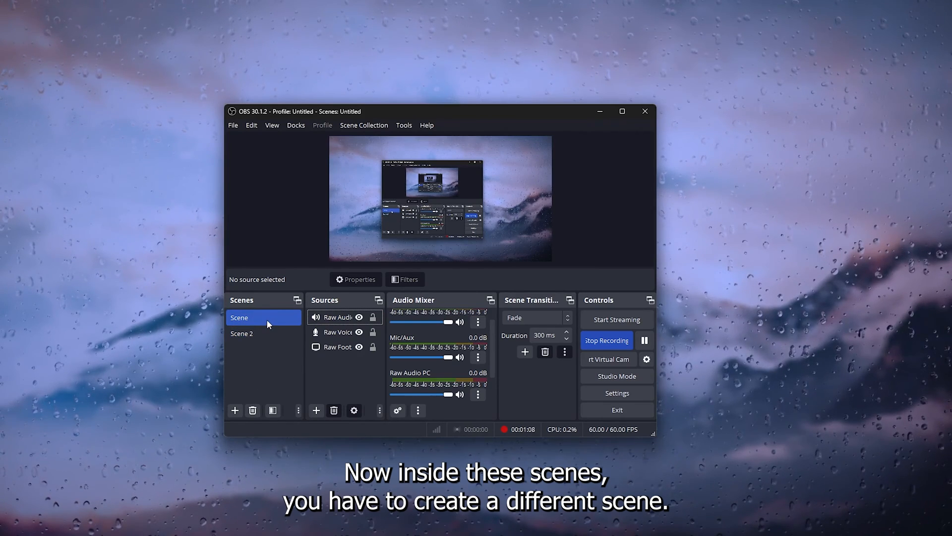
click(242, 334)
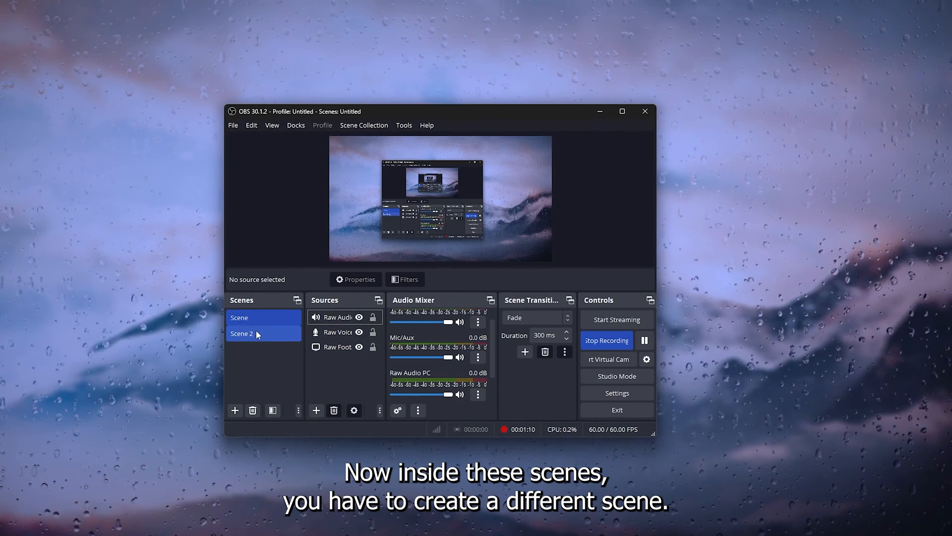
click(239, 318)
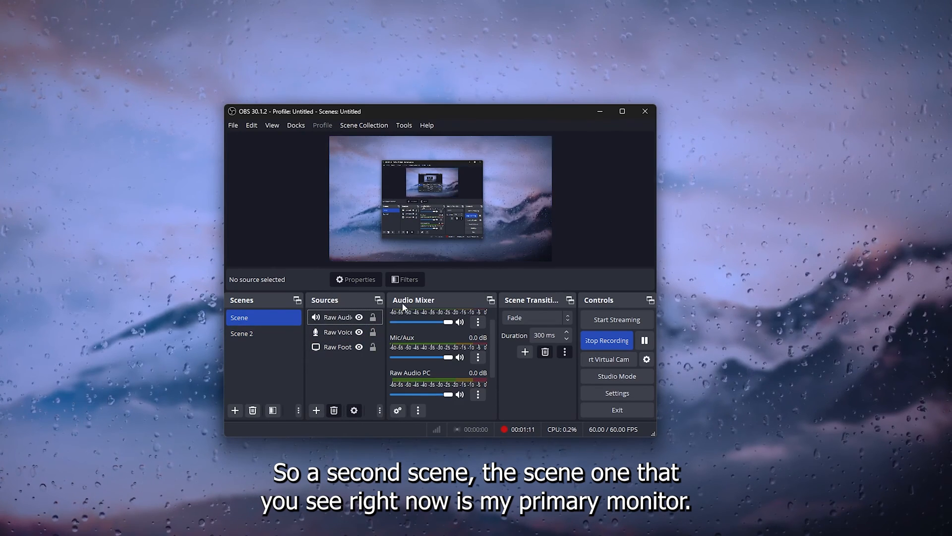
click(338, 347)
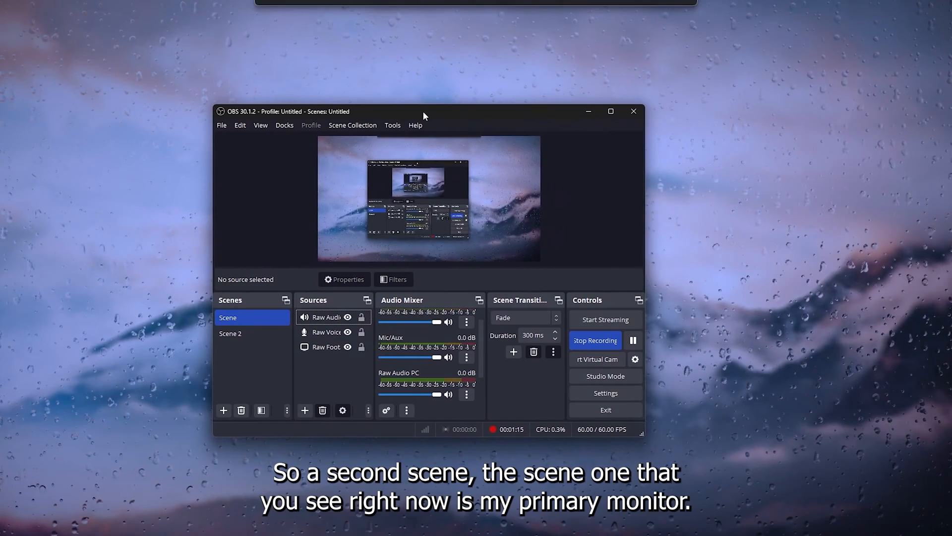
mouse_move(389, 270)
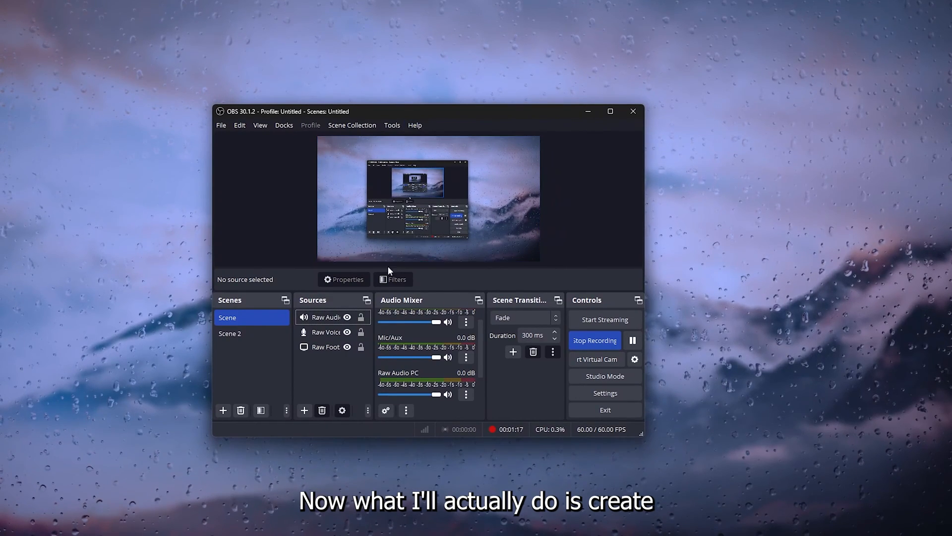
click(243, 334)
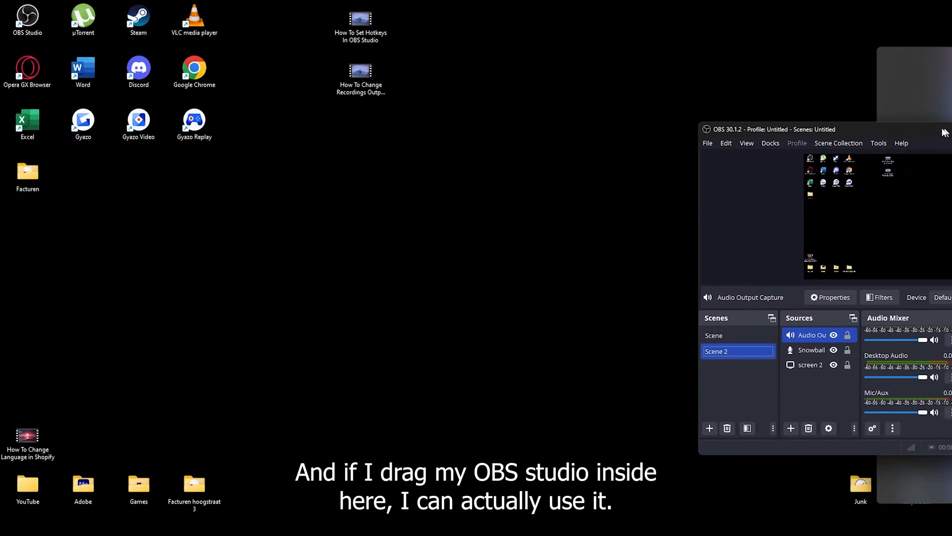
drag(821, 129, 574, 132)
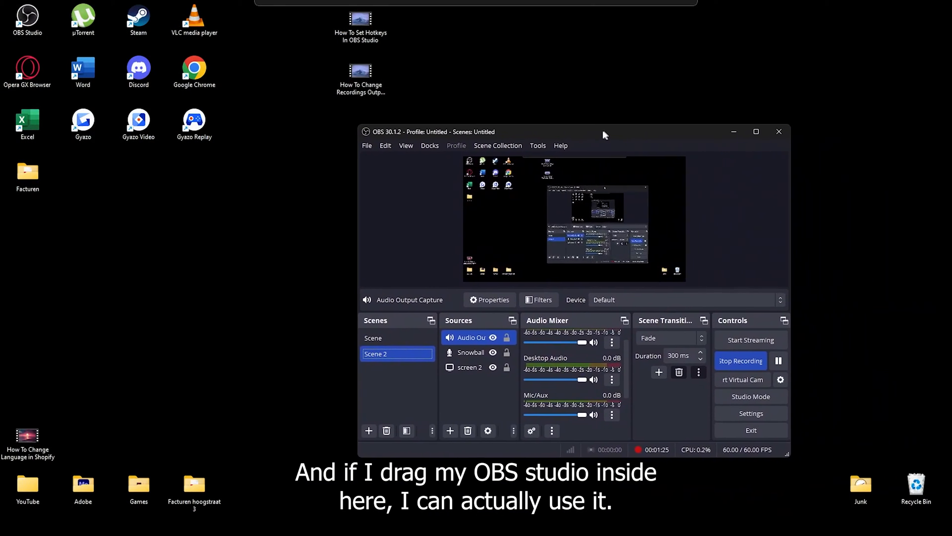
drag(604, 132, 574, 135)
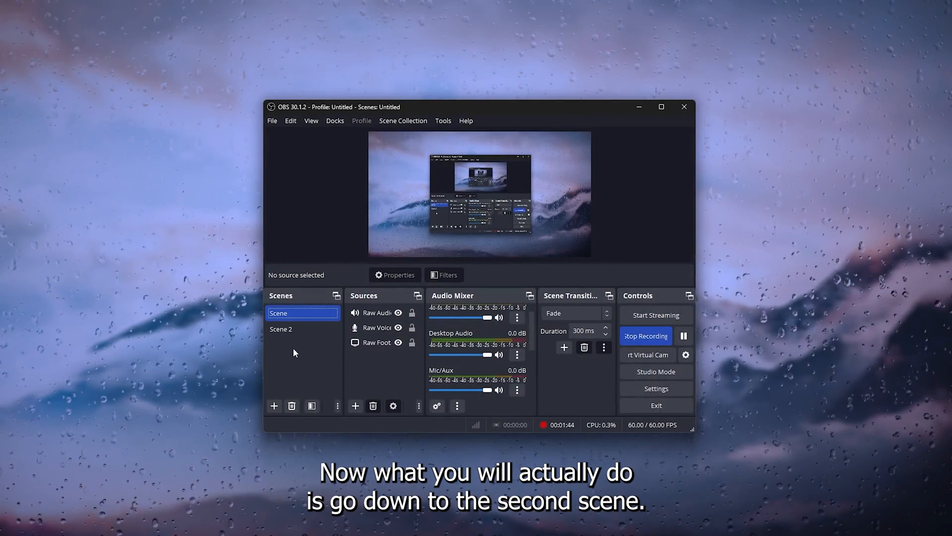
- In Scene 2, add an Audio Input Capture source and review its input device list
click(281, 328)
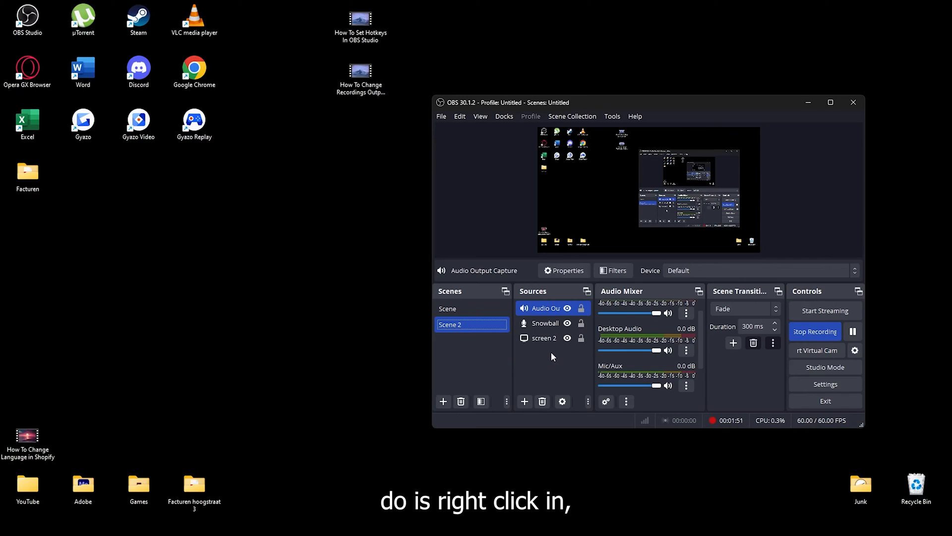
right_click(553, 359)
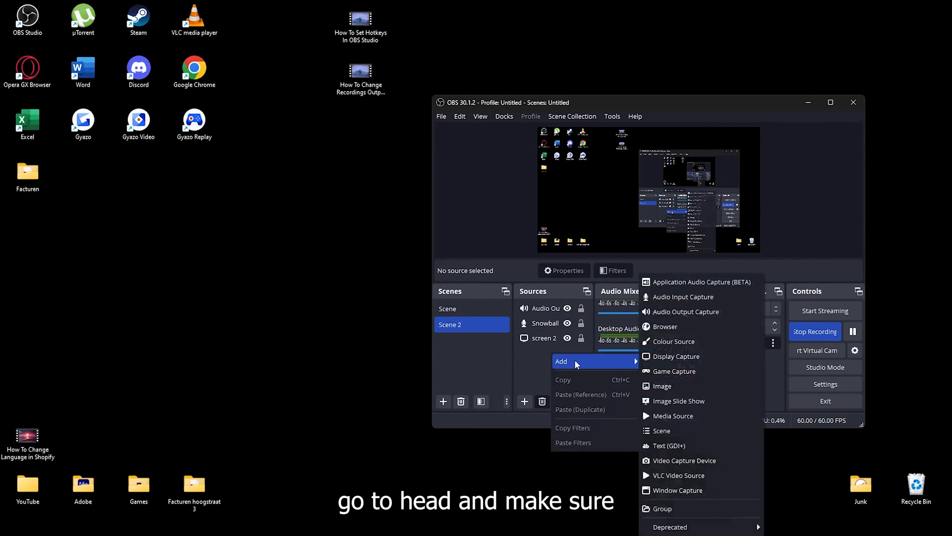
mouse_move(687, 312)
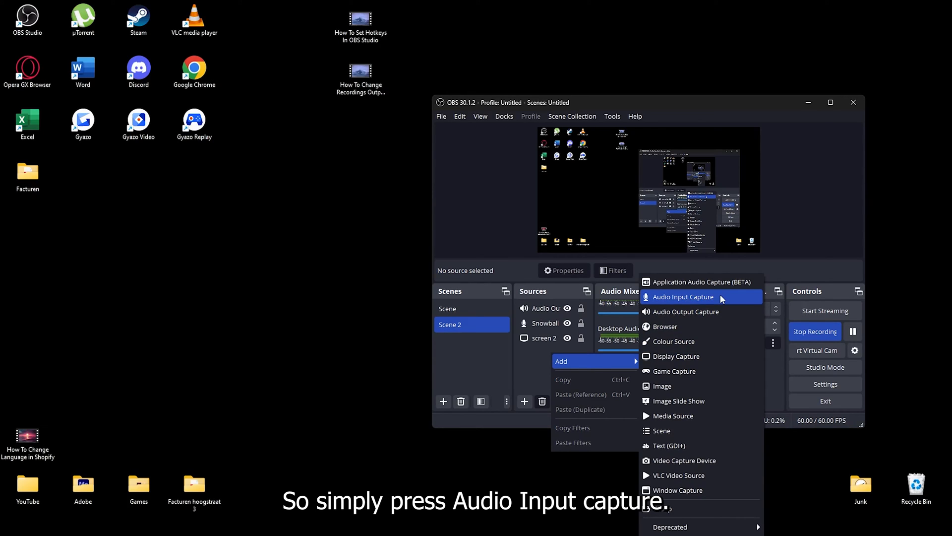
click(683, 297)
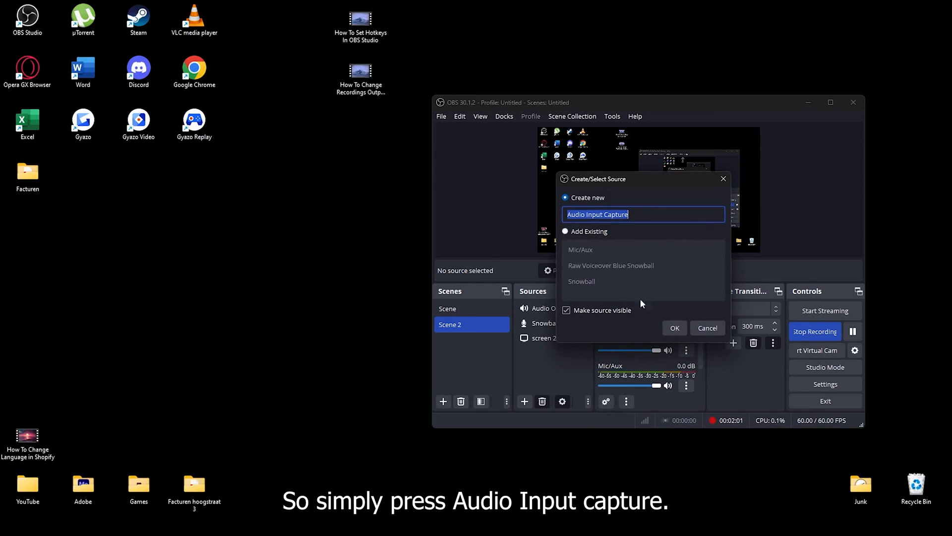
click(675, 328)
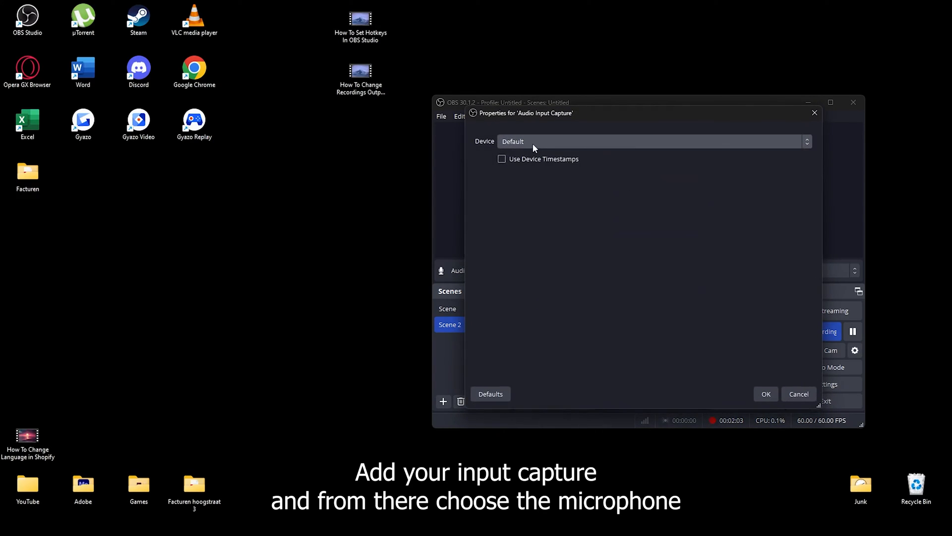
click(653, 141)
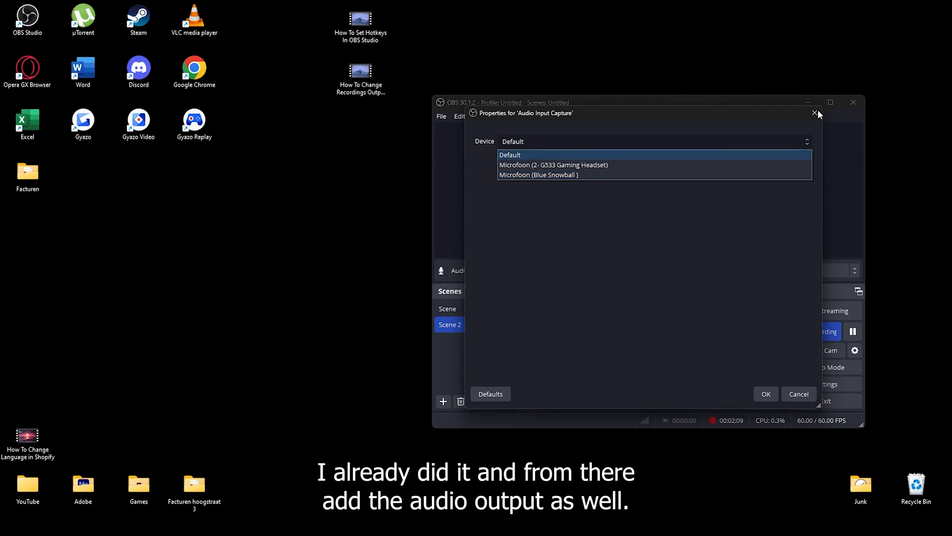
click(817, 113)
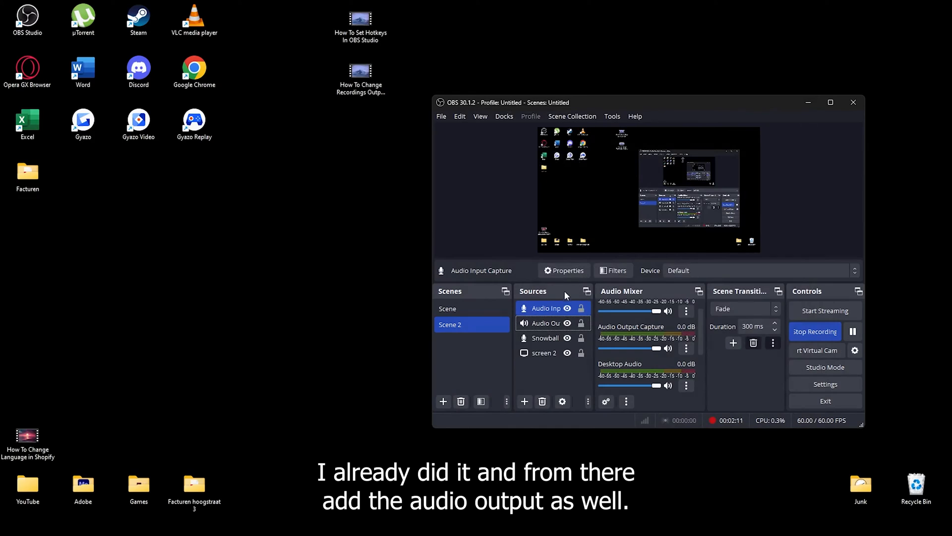
- Add Audio Output Capture 2 to Scene 2, leaving Device at Default
click(548, 323)
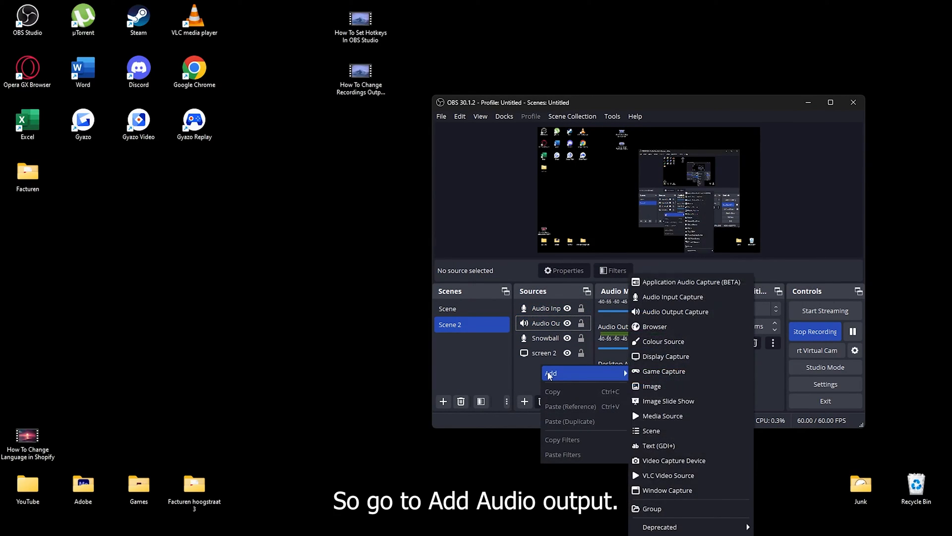
click(675, 311)
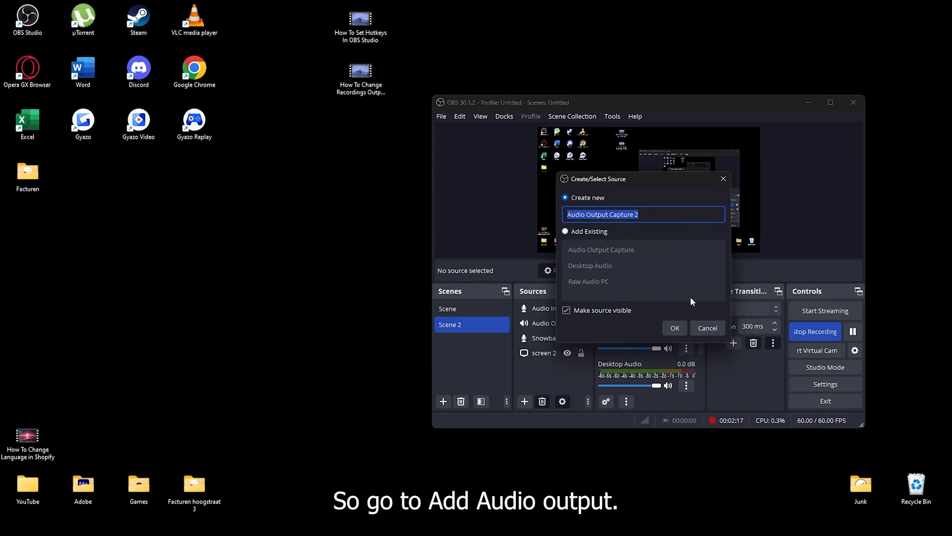
click(674, 328)
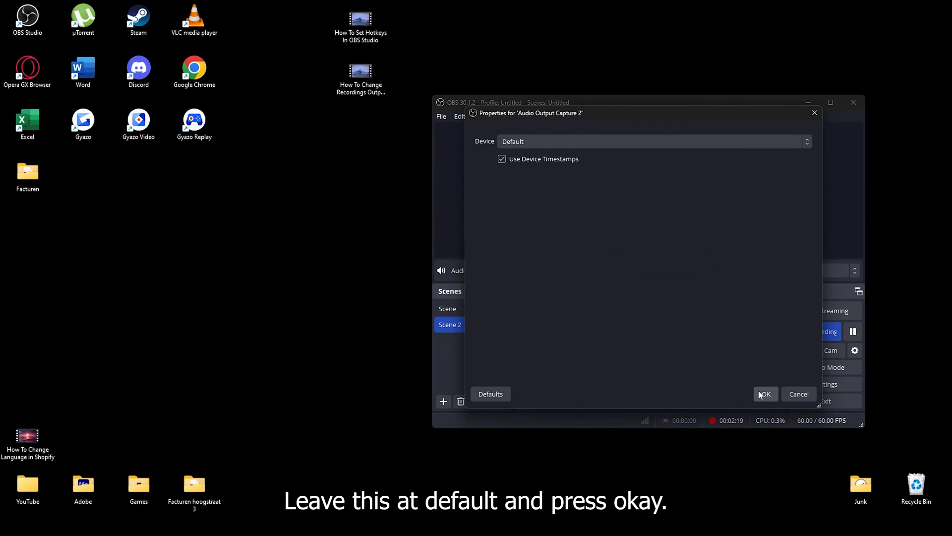
click(764, 394)
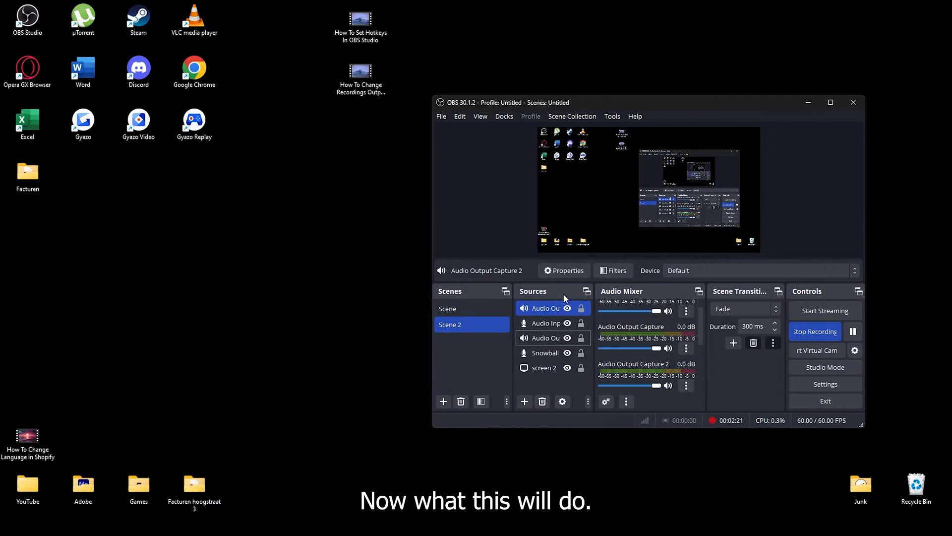
mouse_move(568, 381)
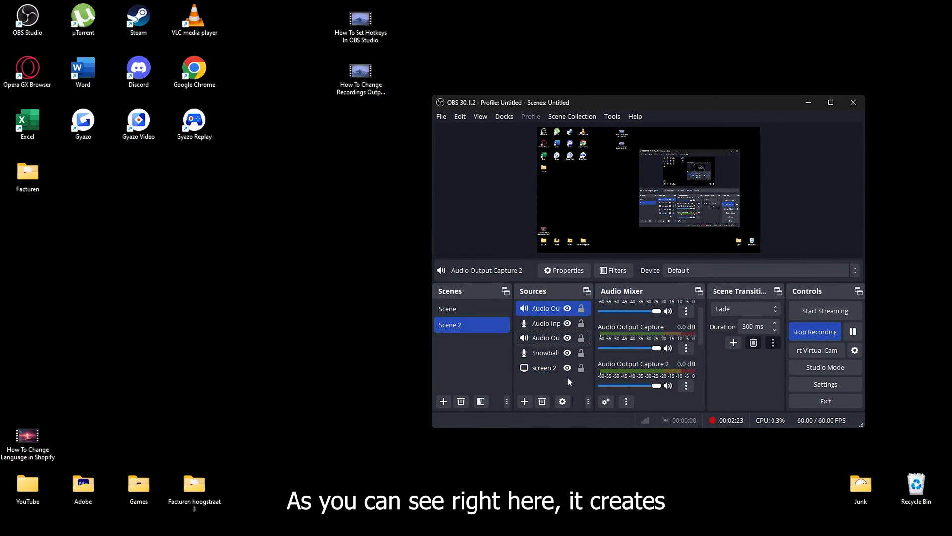
right_click(546, 322)
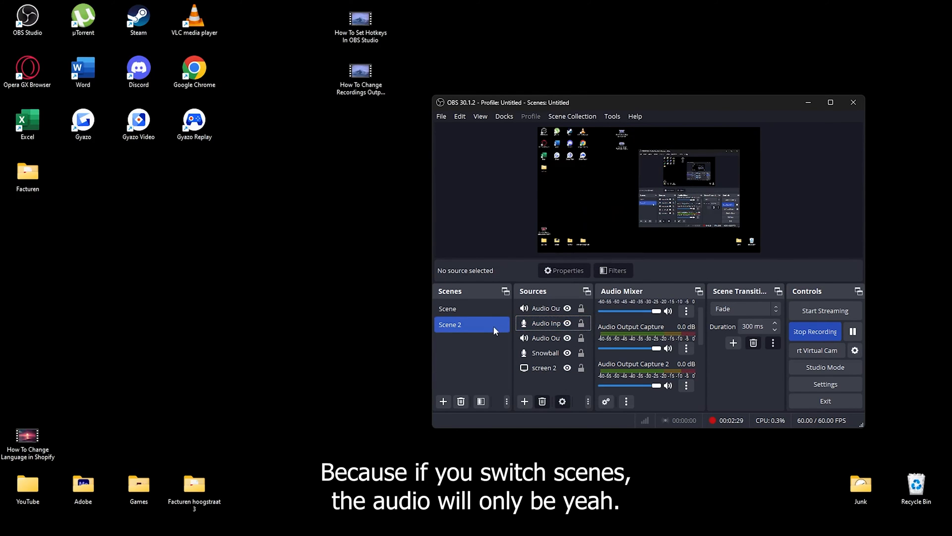
click(447, 308)
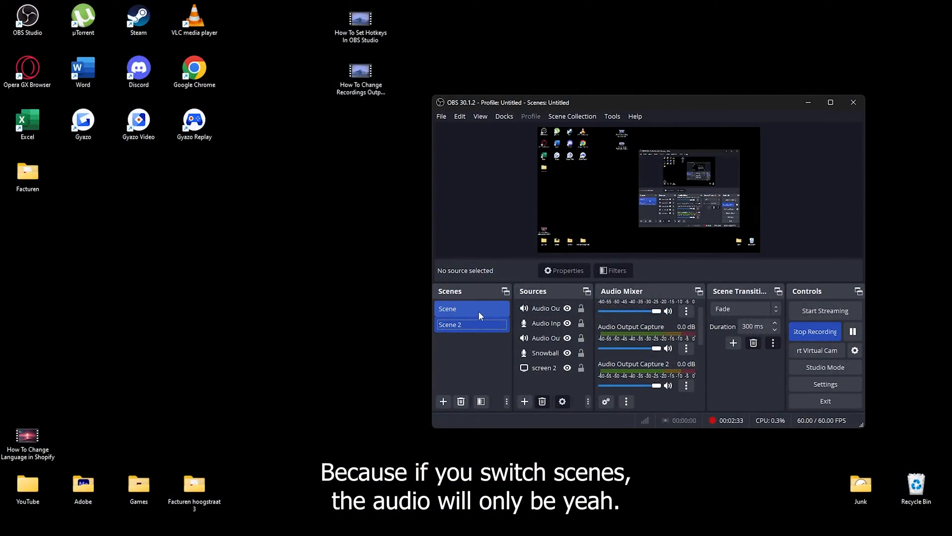
click(448, 309)
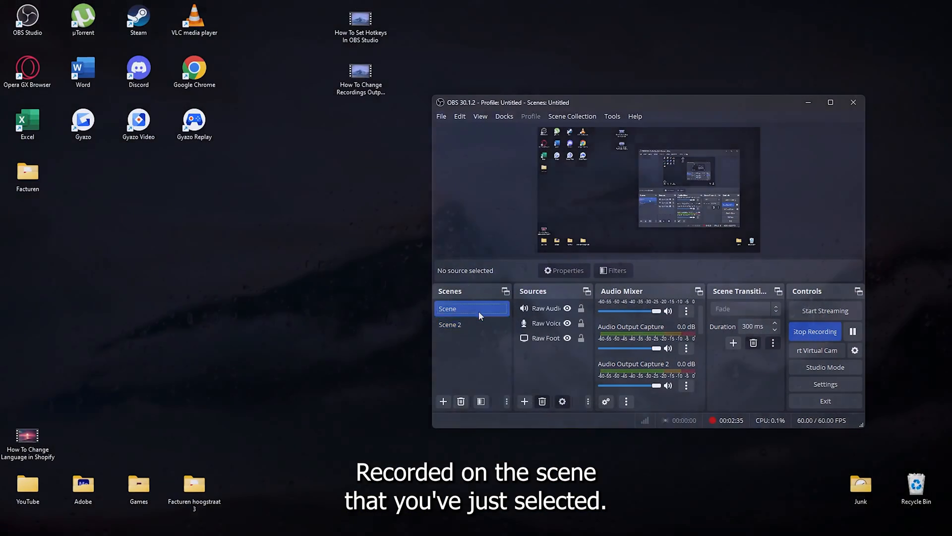
click(450, 324)
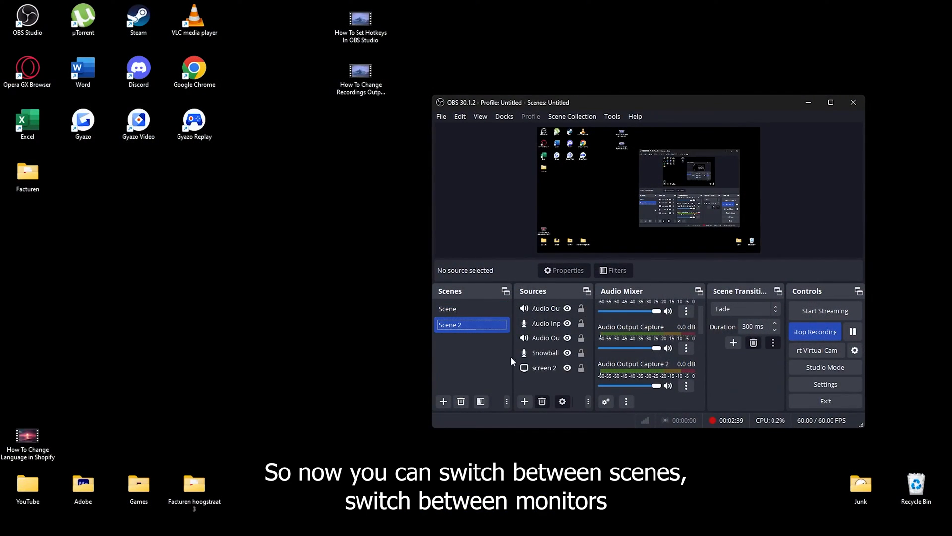